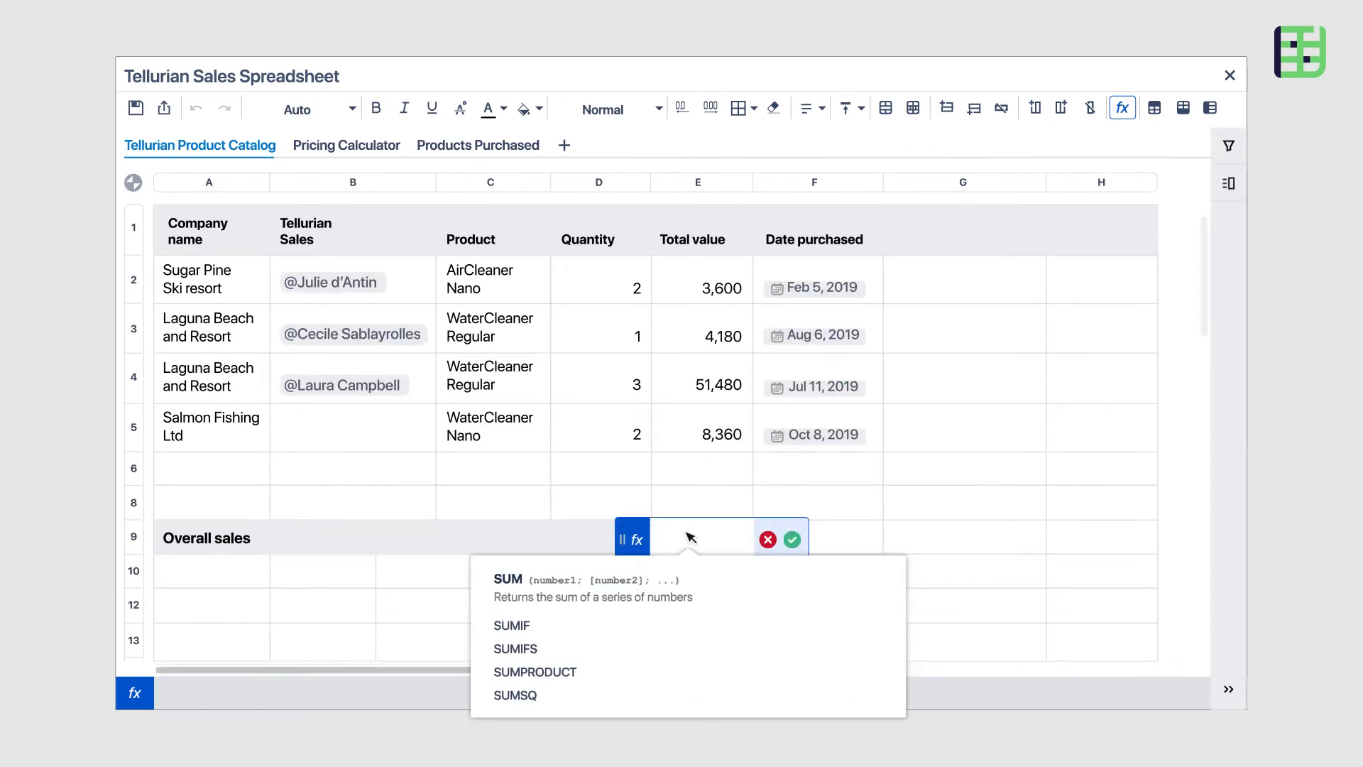
left_click(792, 539)
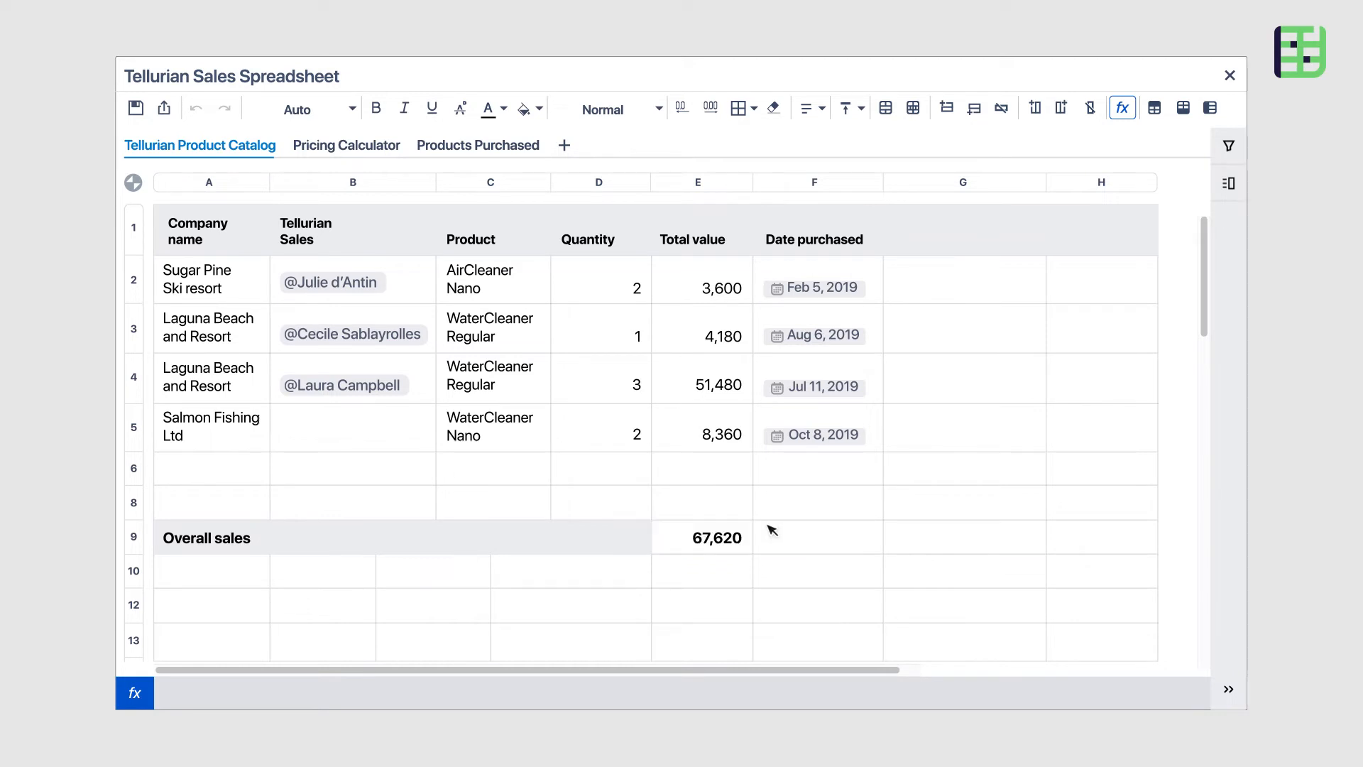
type("@vin")
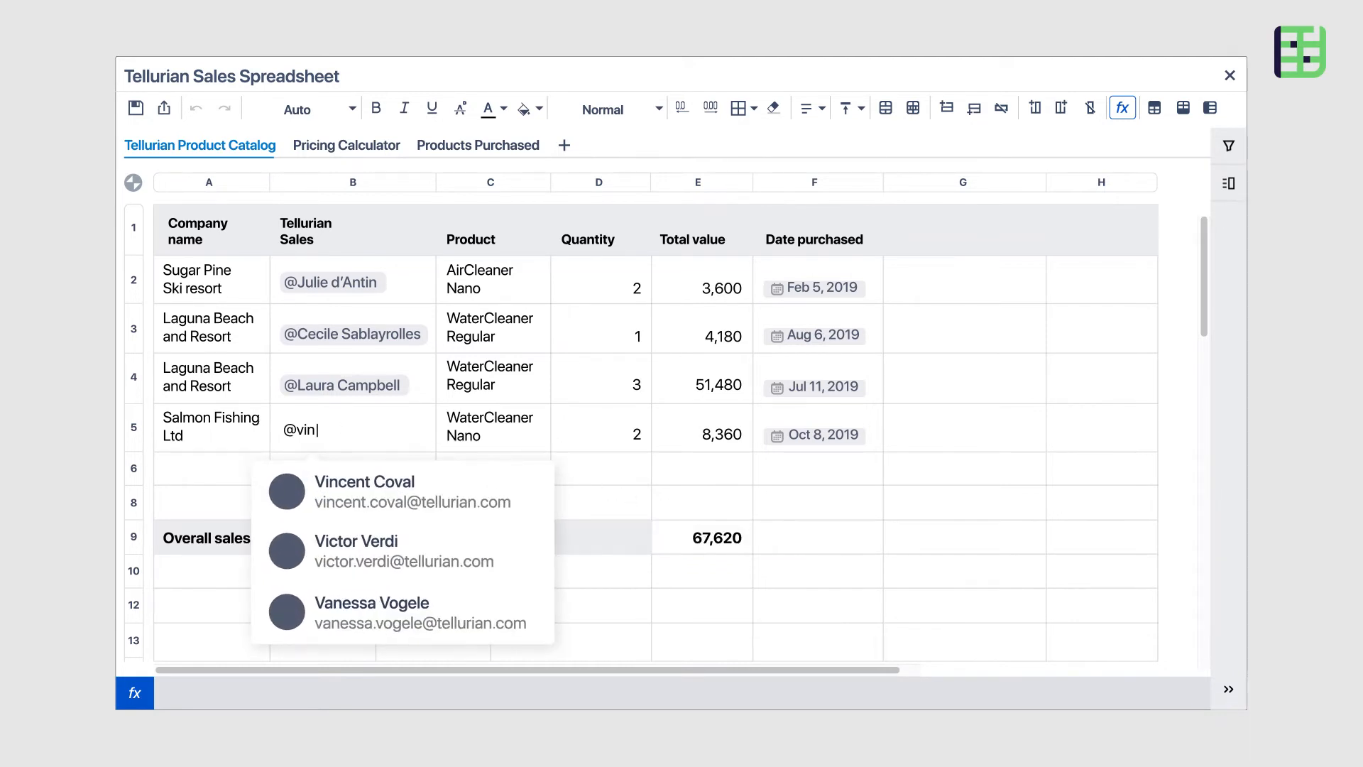
left_click(365, 491)
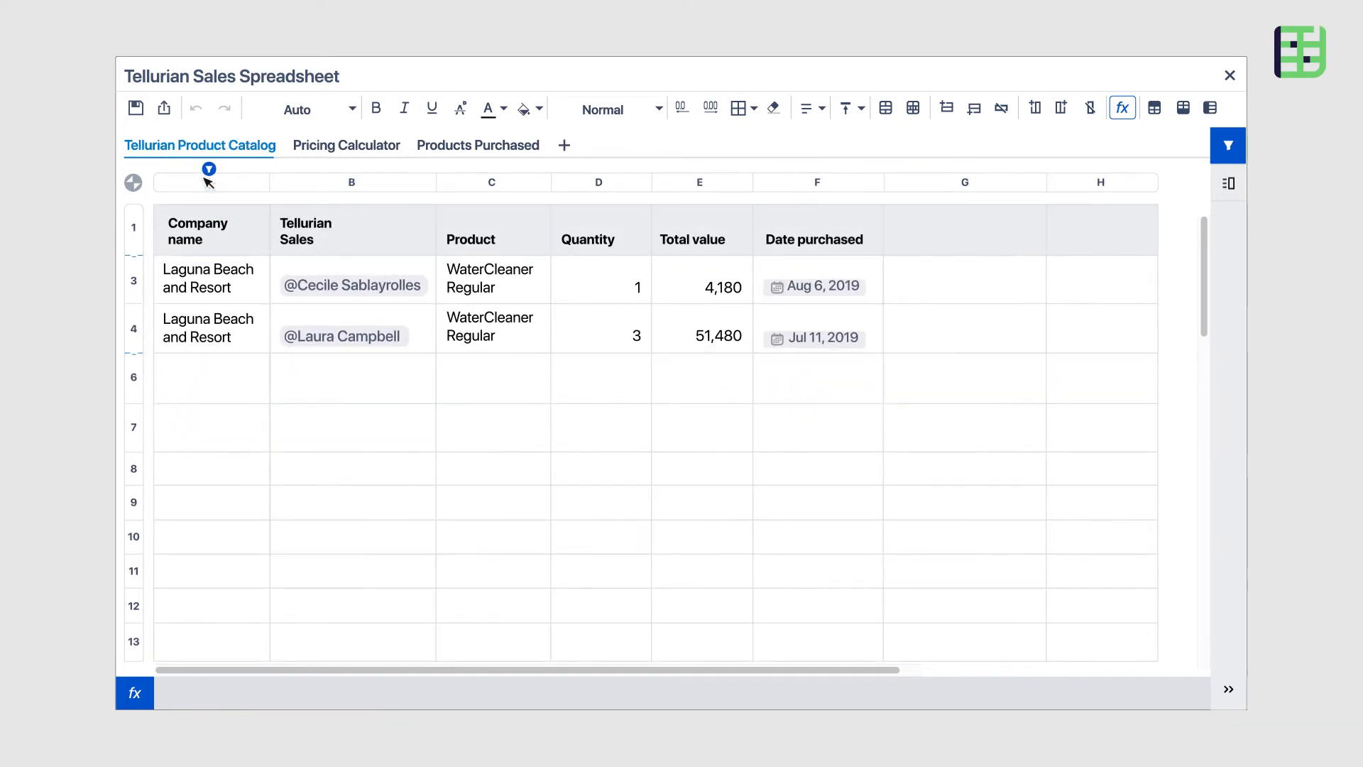
left_click(491, 326)
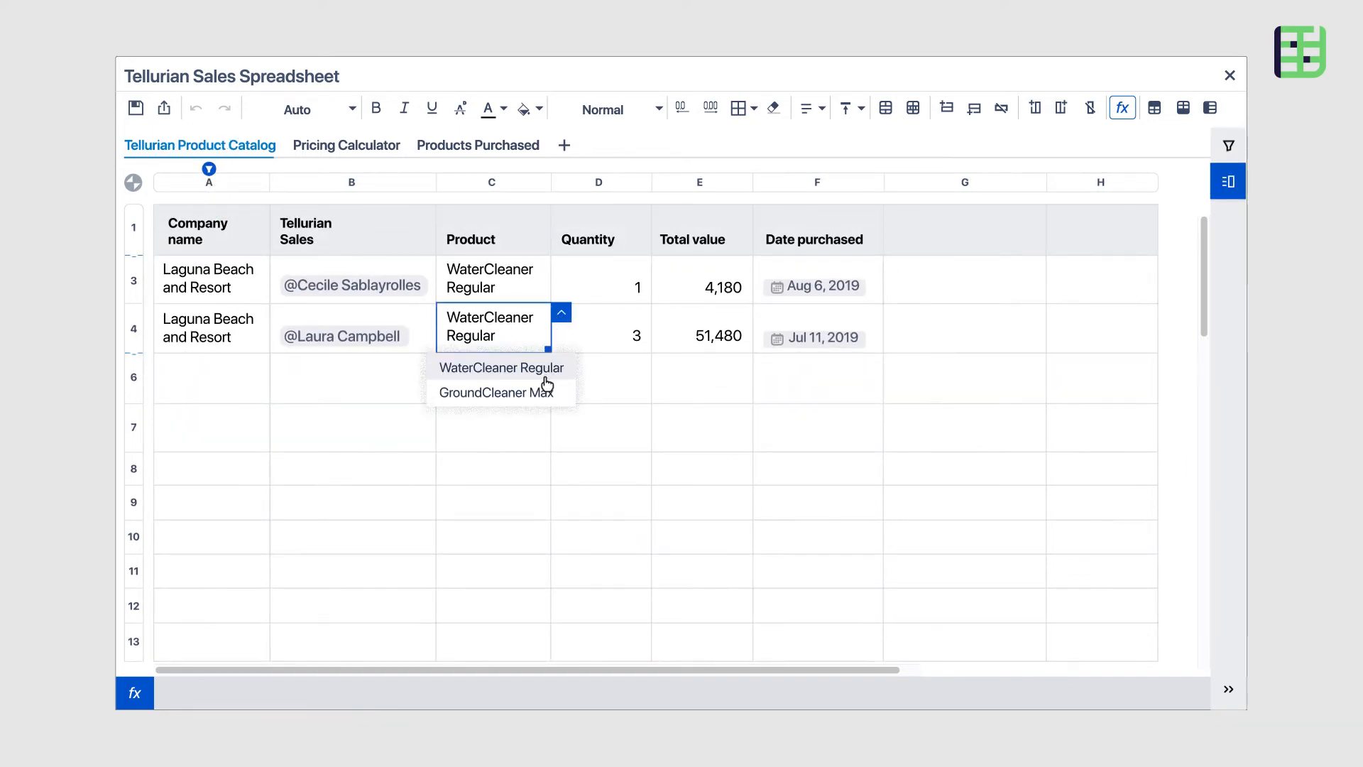
left_click(496, 392)
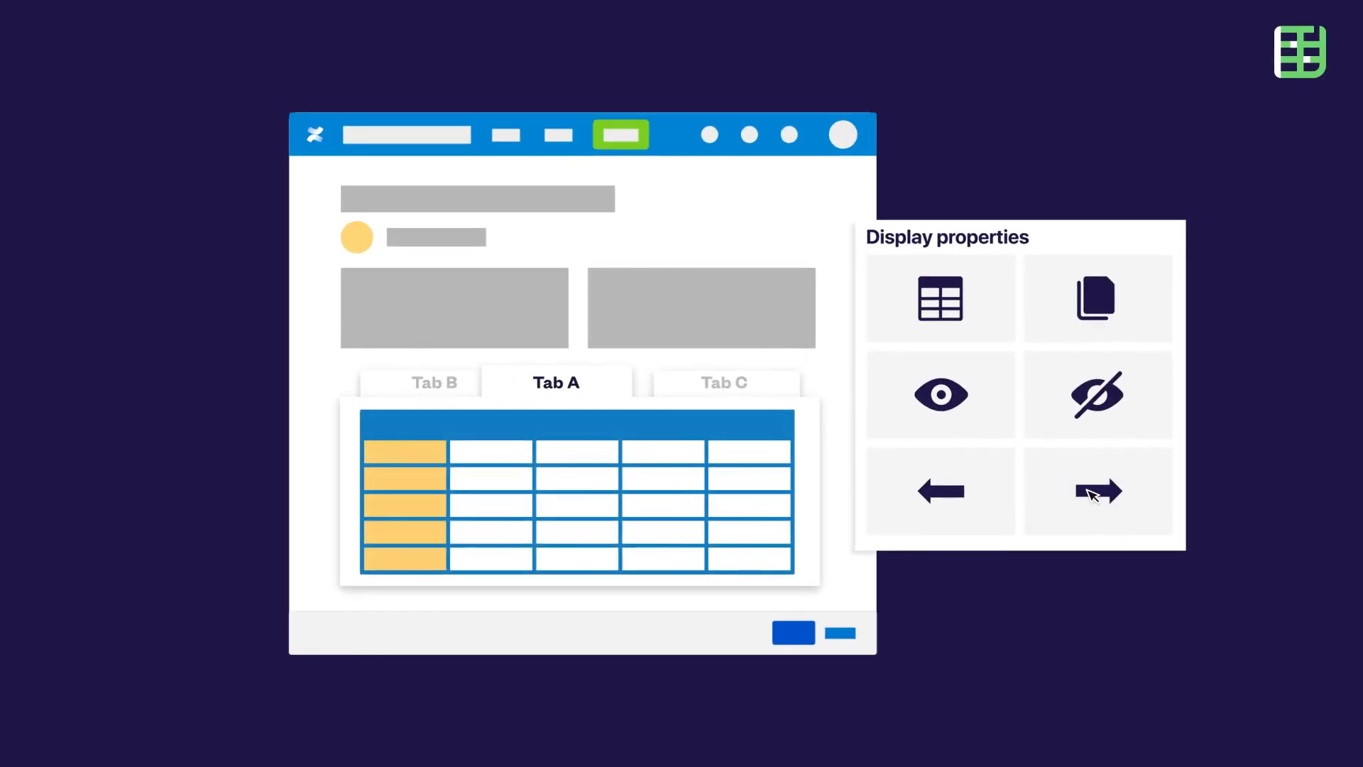
Shift Tab A one position right in Display properties, placing it after Tab C
left_click(1099, 491)
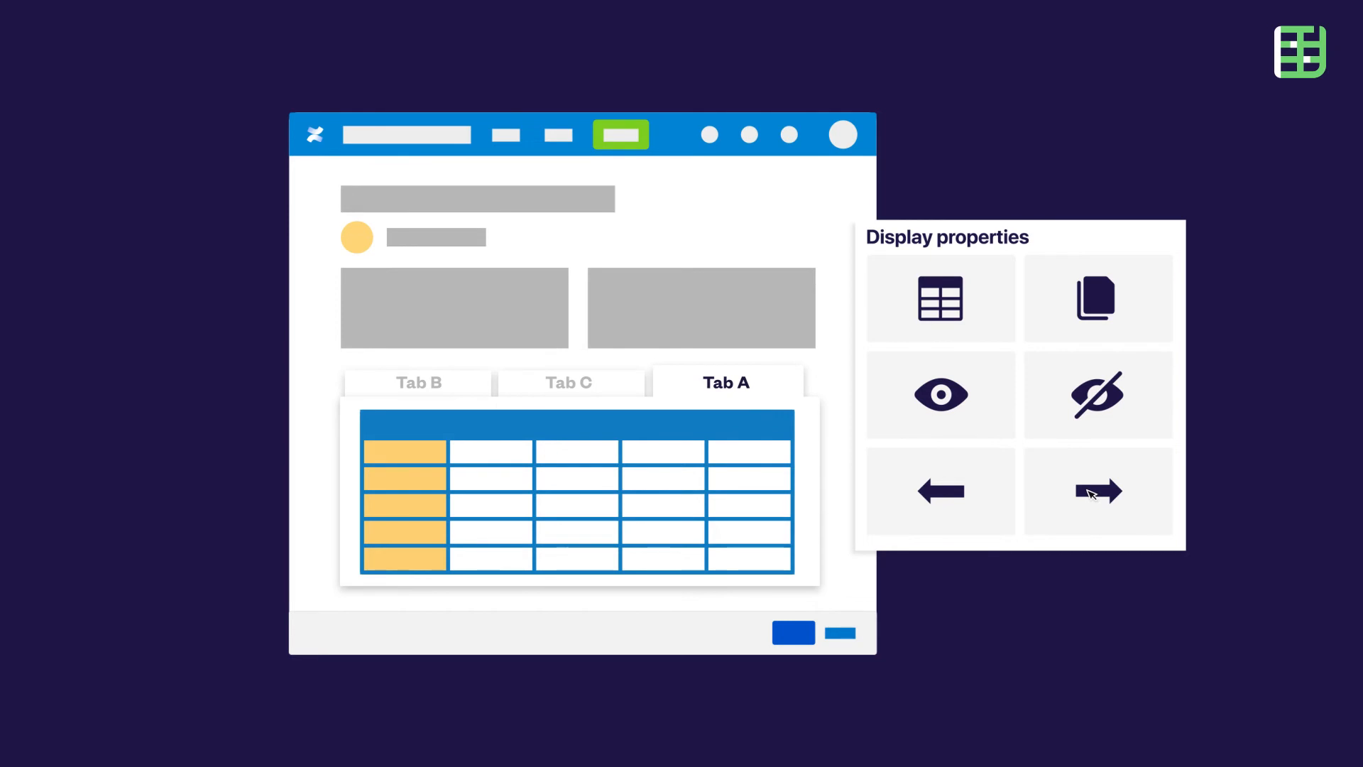